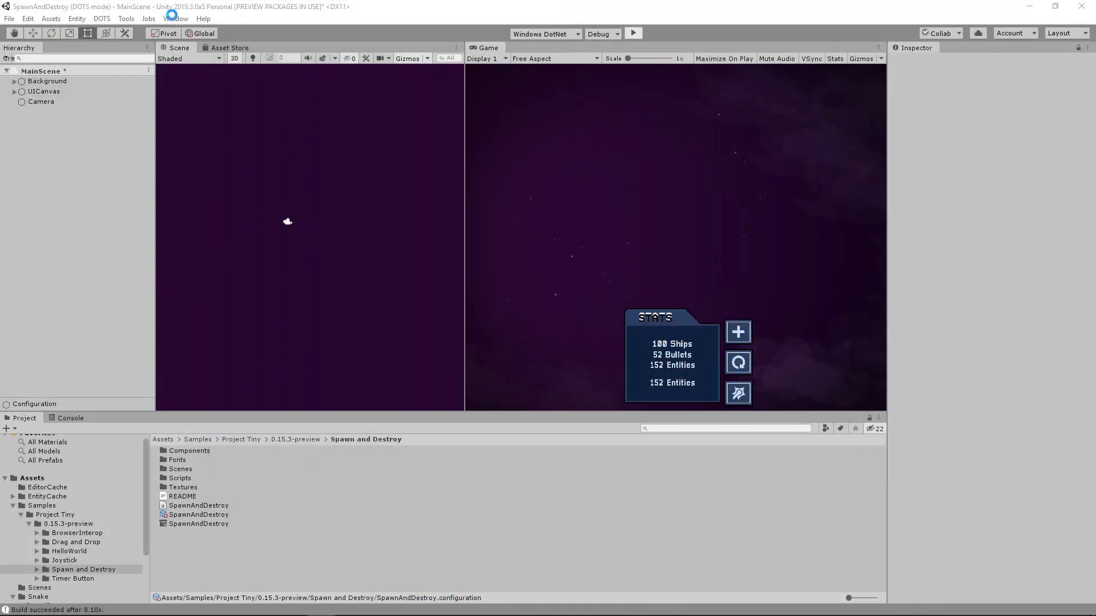
Open the Package Manager from the Window menu and enable Show preview packages
click(175, 19)
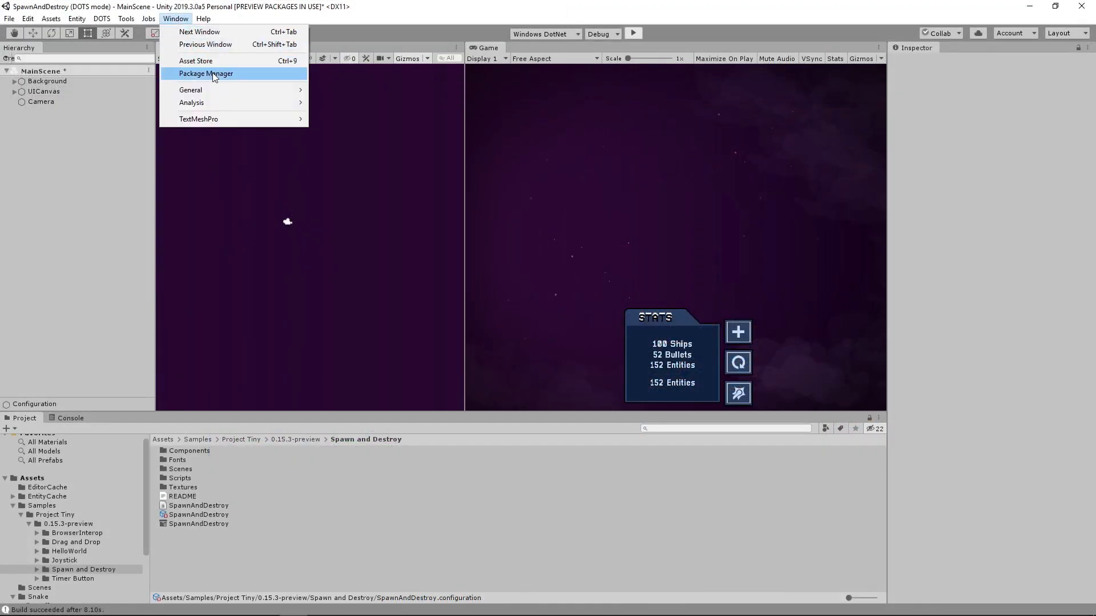
click(206, 73)
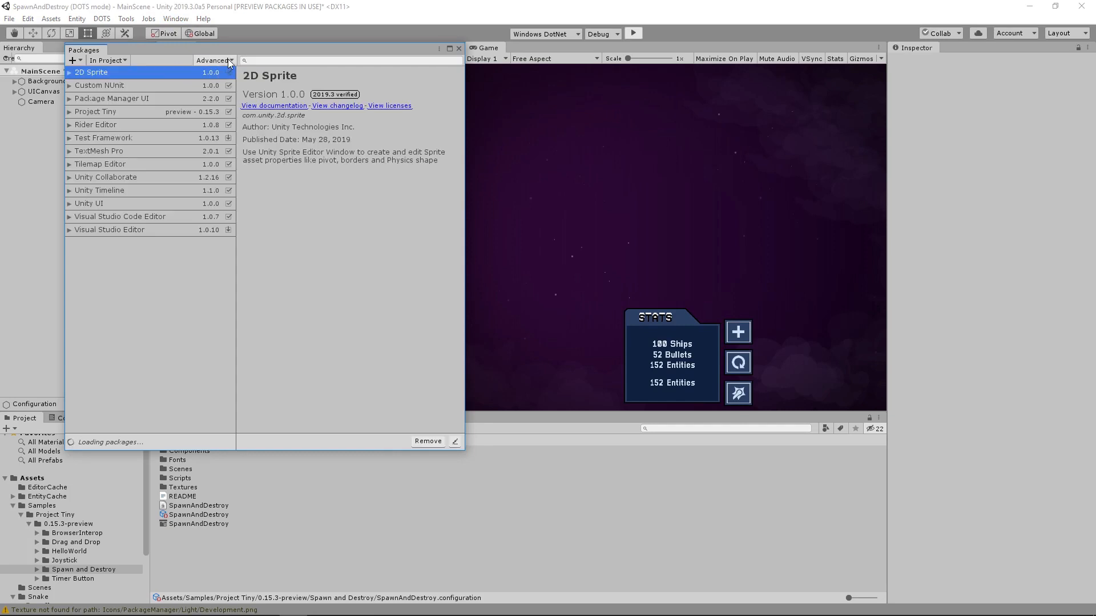
click(214, 60)
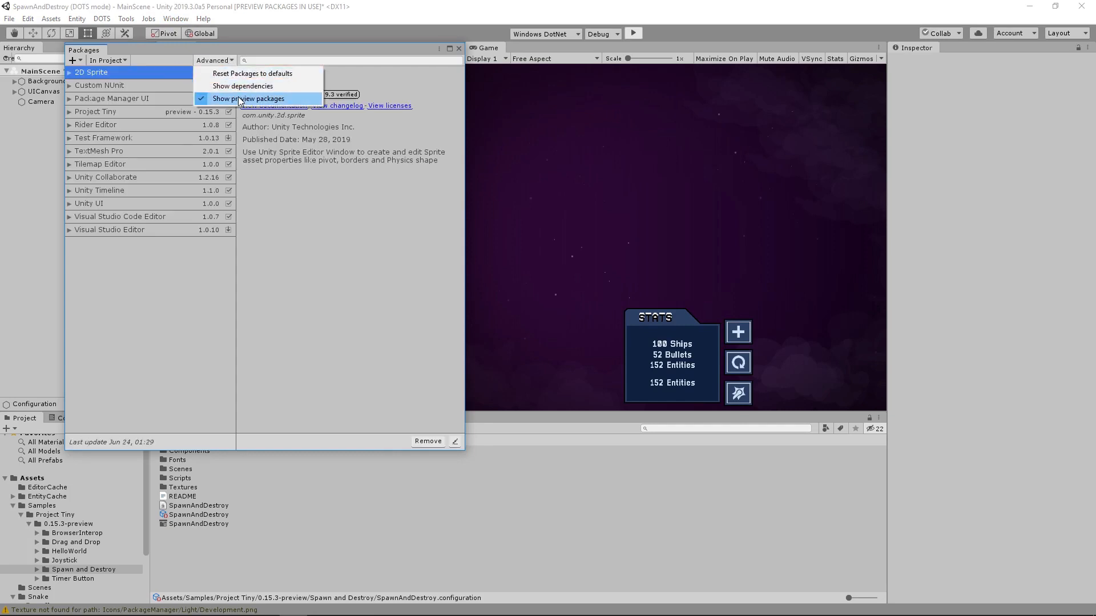
click(249, 98)
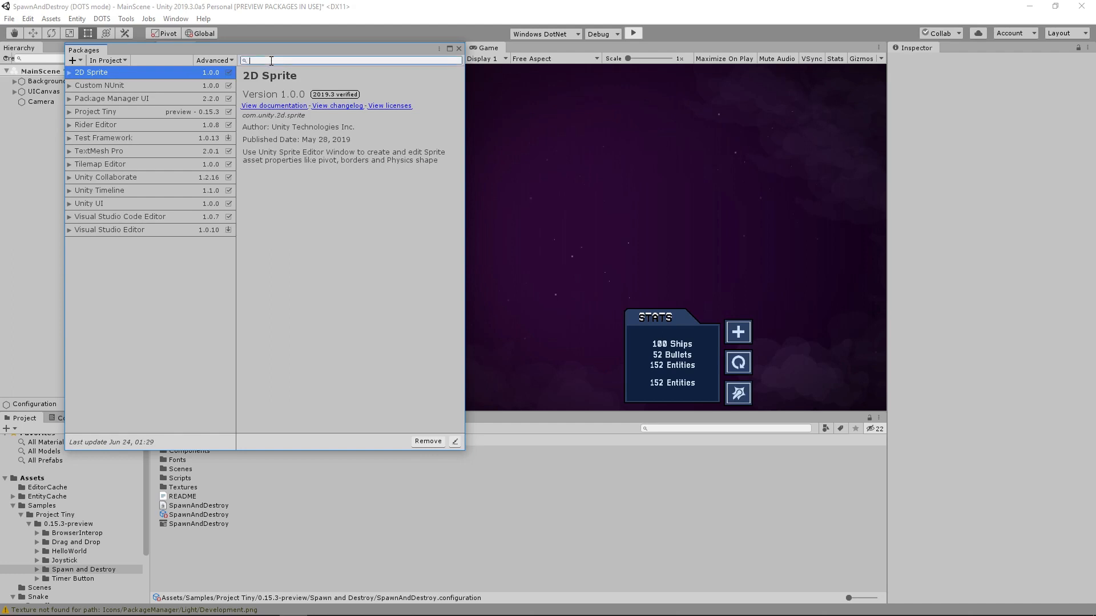
Filter the Package Manager list to 'project tiny' to reveal Project Tiny 0.15.3 preview
text(project)
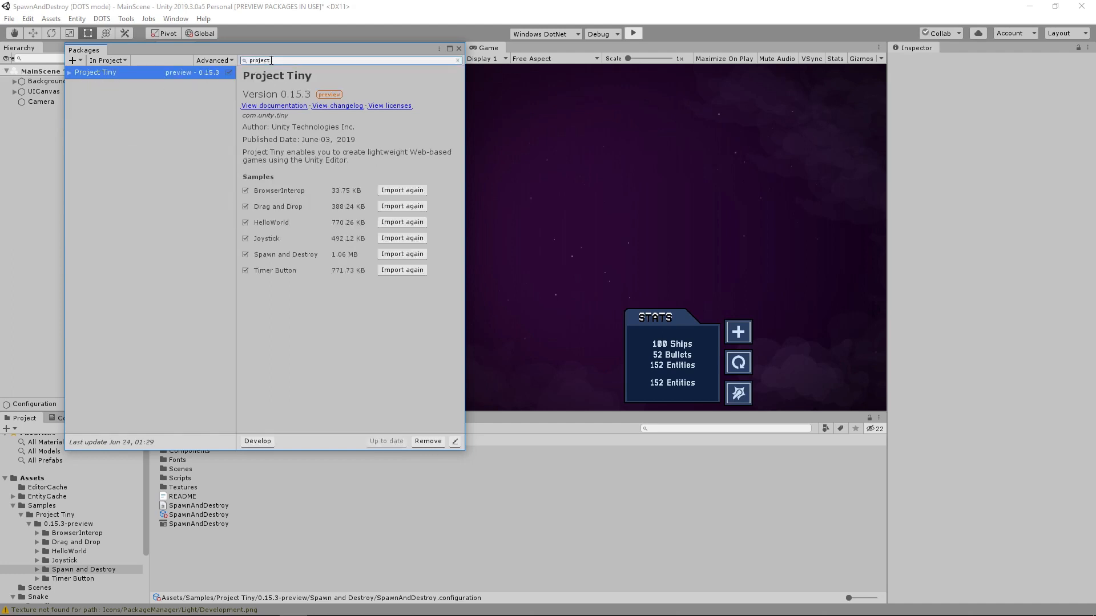
text(tiny)
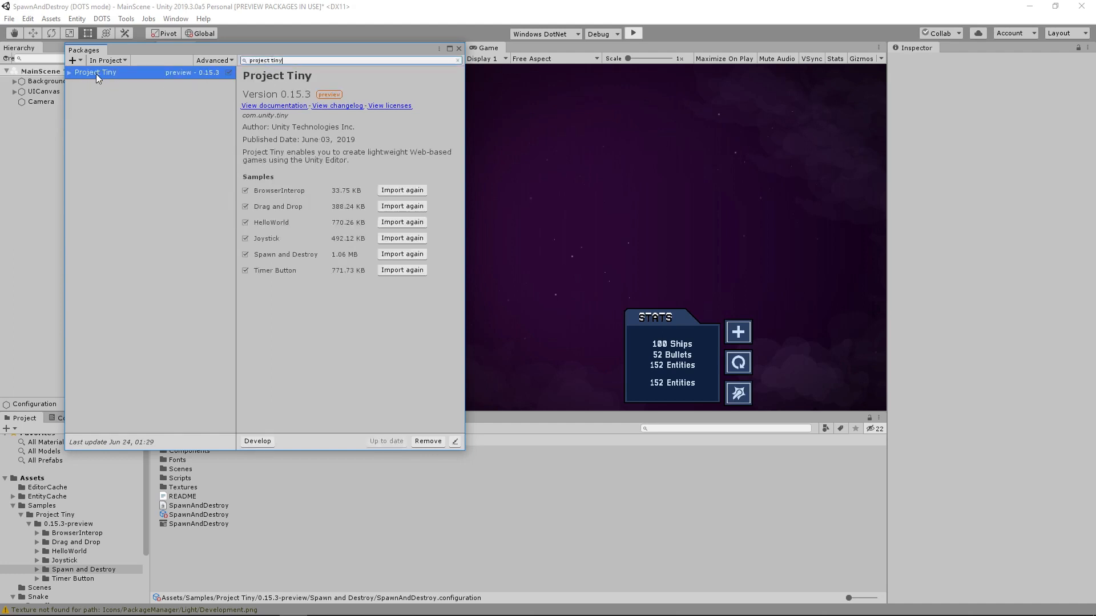
mouse_move(293, 433)
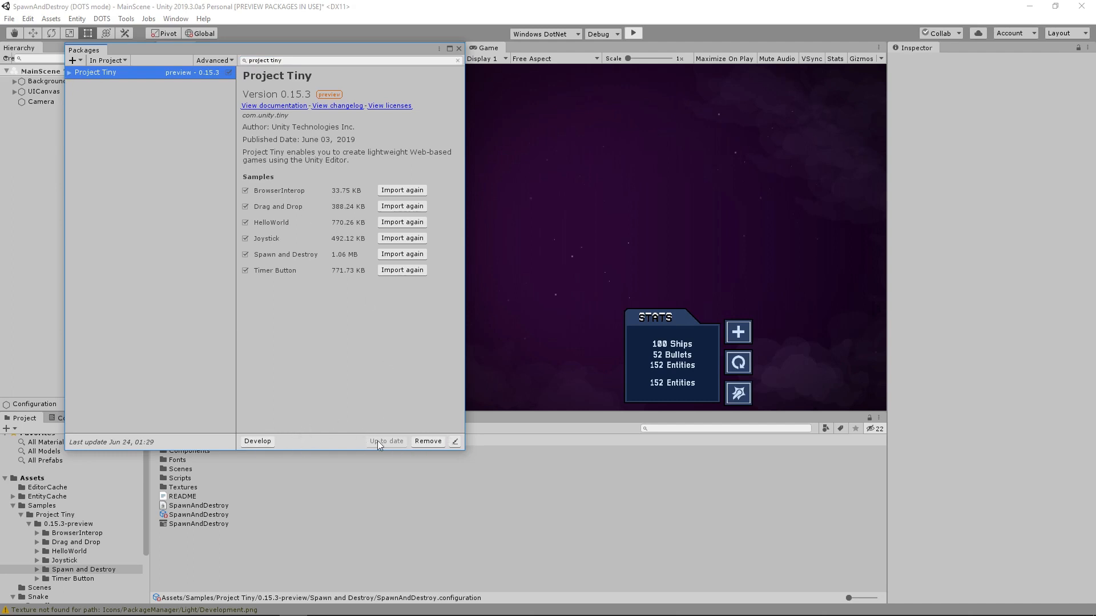
mouse_move(382, 450)
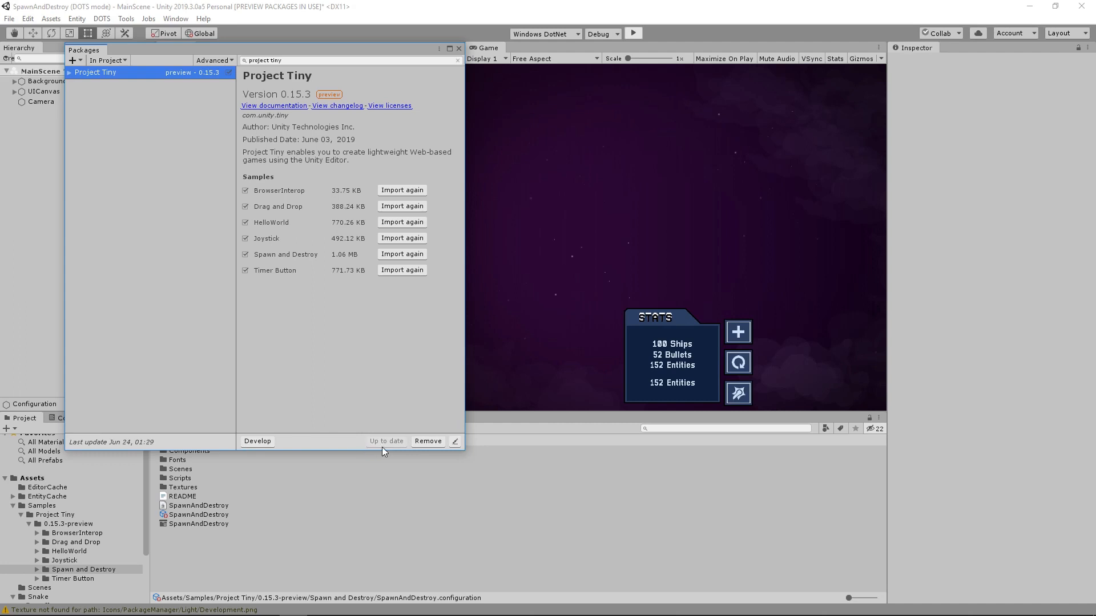
mouse_move(432, 198)
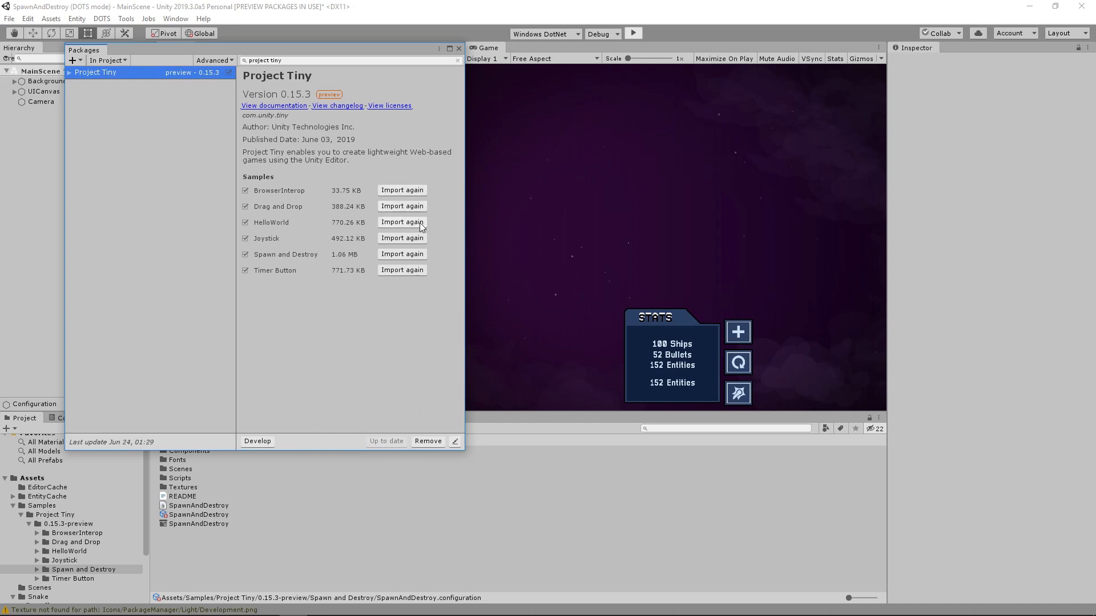
mouse_move(419, 261)
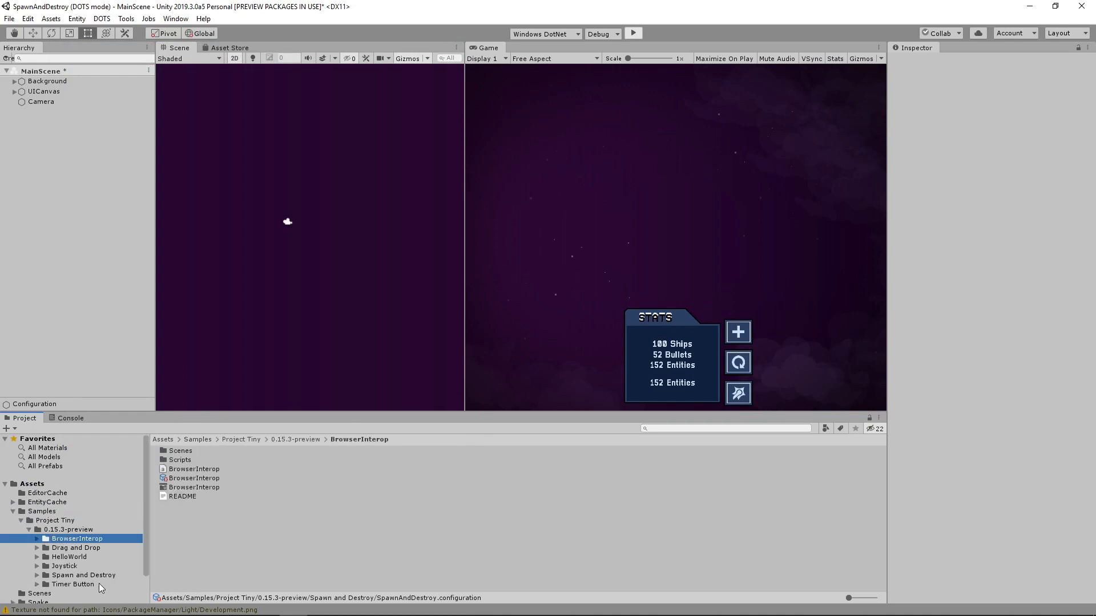
click(72, 585)
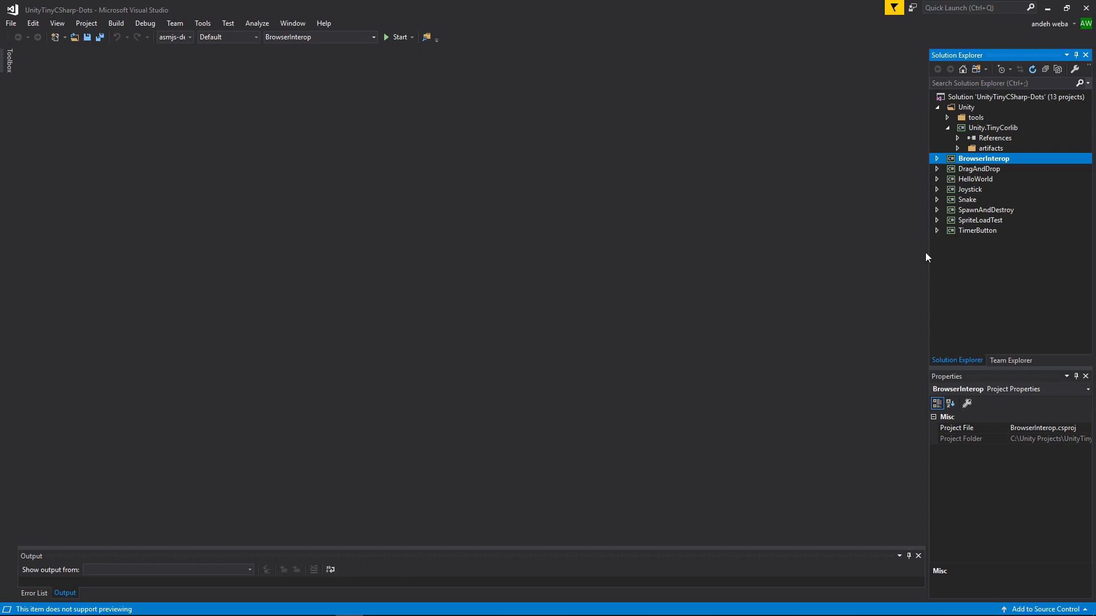
right_click(978, 168)
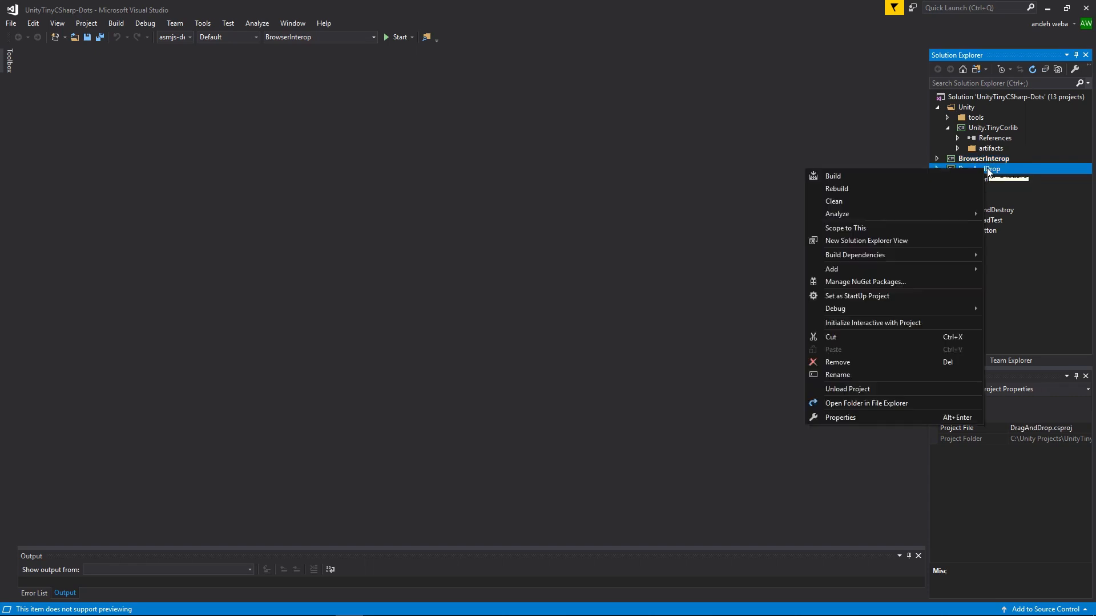
mouse_move(856, 296)
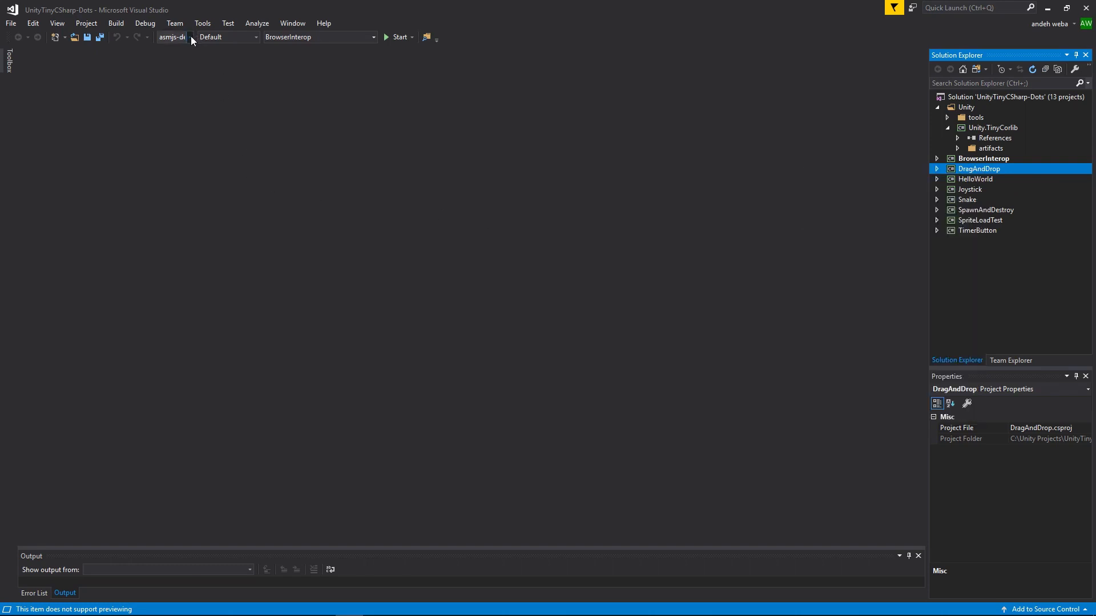
click(189, 37)
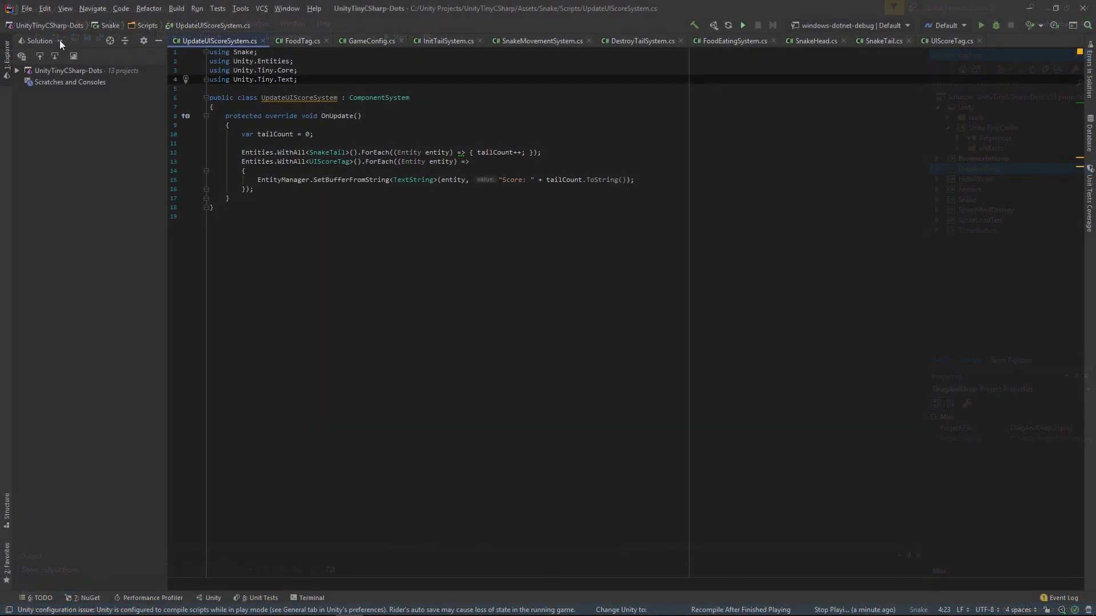
Open Rider's explorer view dropdown listing Unity, Solution, File System and Assemblies
click(40, 41)
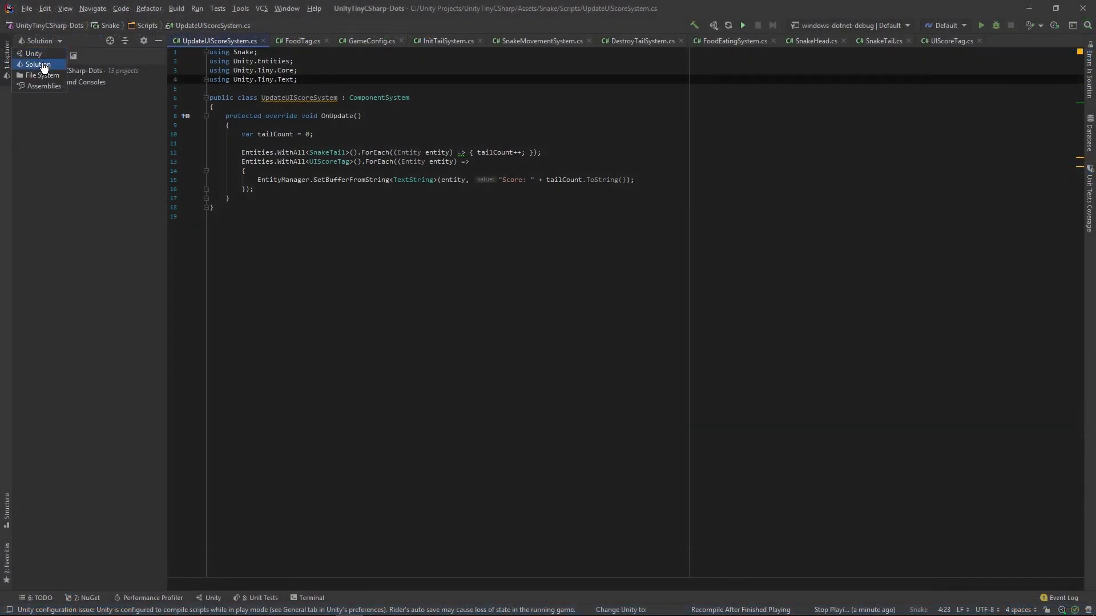
mouse_move(34, 53)
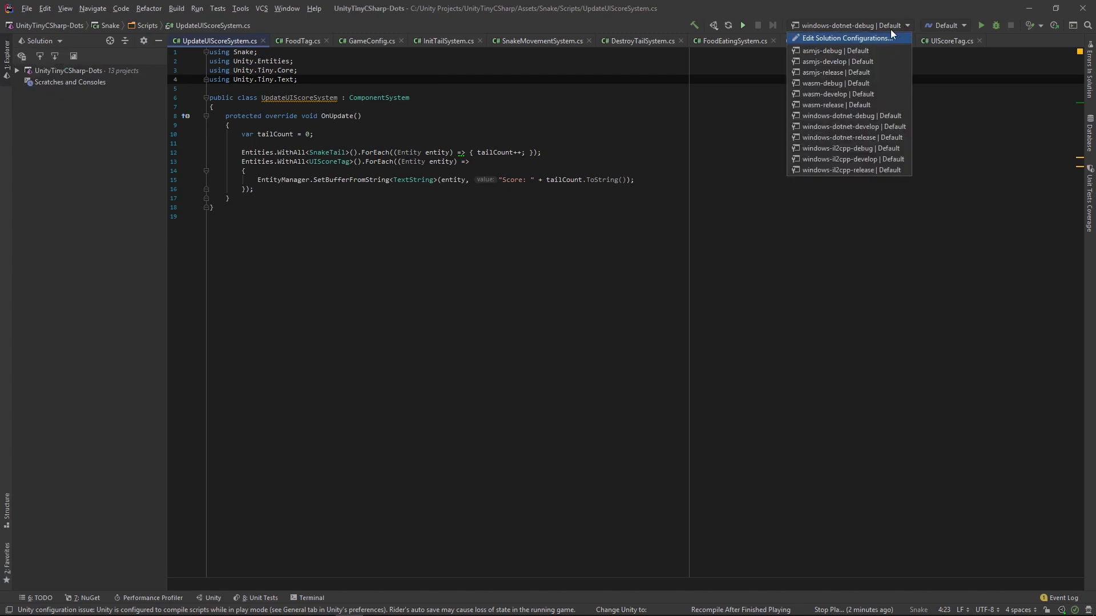
mouse_move(847, 116)
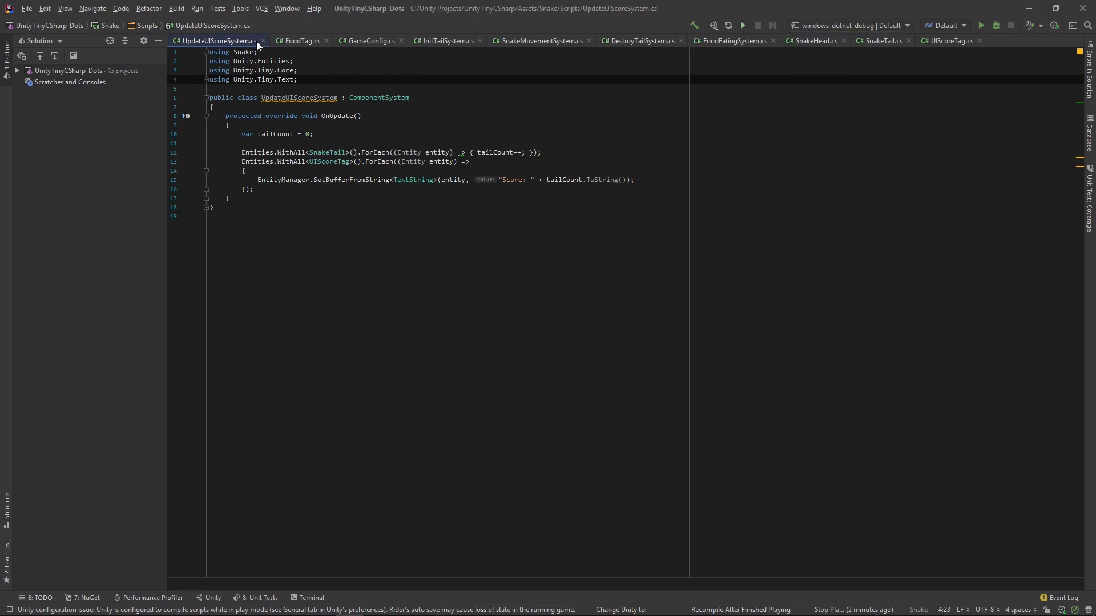
Review the Default run configuration's Snake project and windows-dotnet-debug exe path, then close it
click(197, 8)
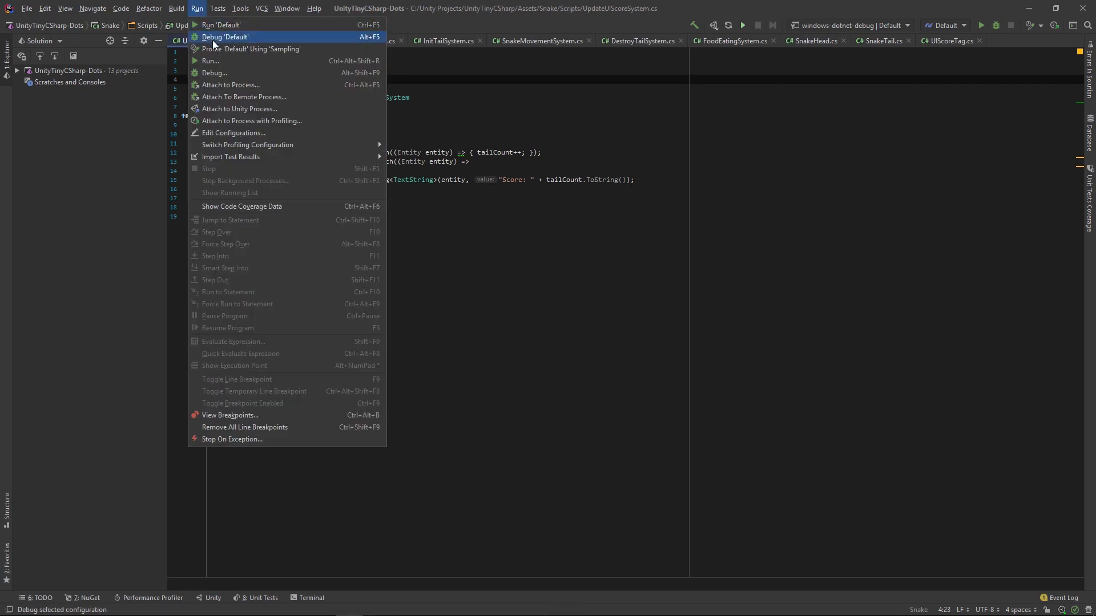
click(233, 133)
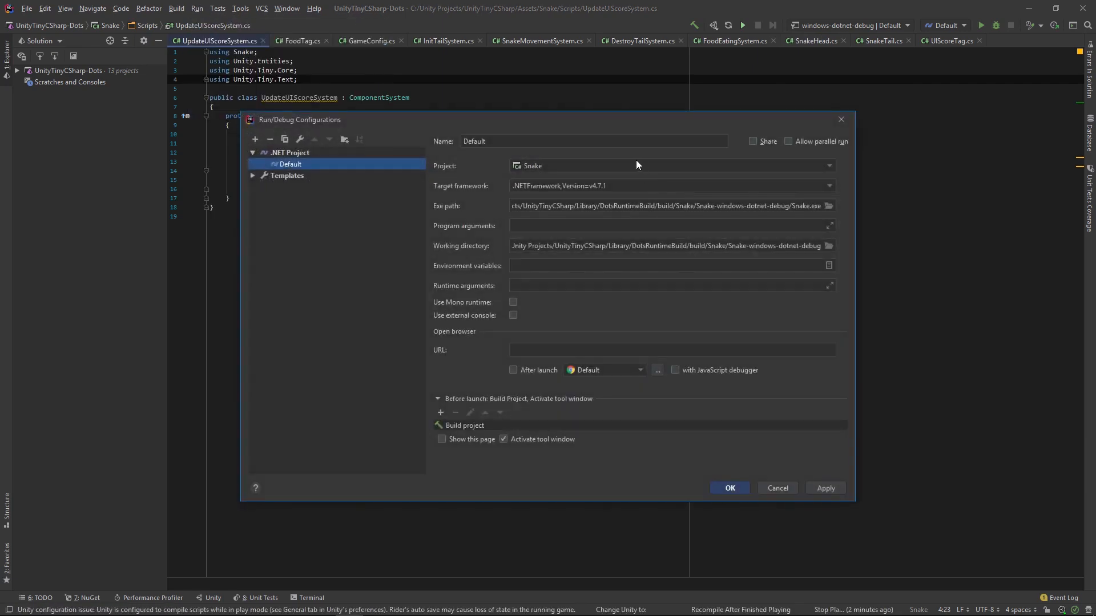
click(829, 165)
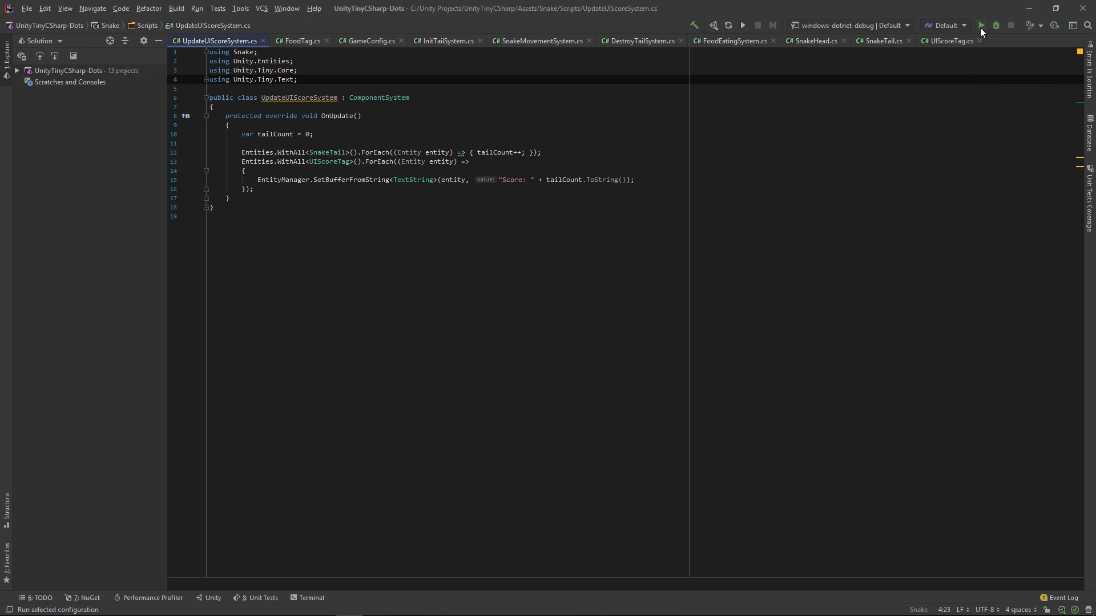
Build and launch the Default configuration so the Snake game runs showing Score: 0
click(981, 25)
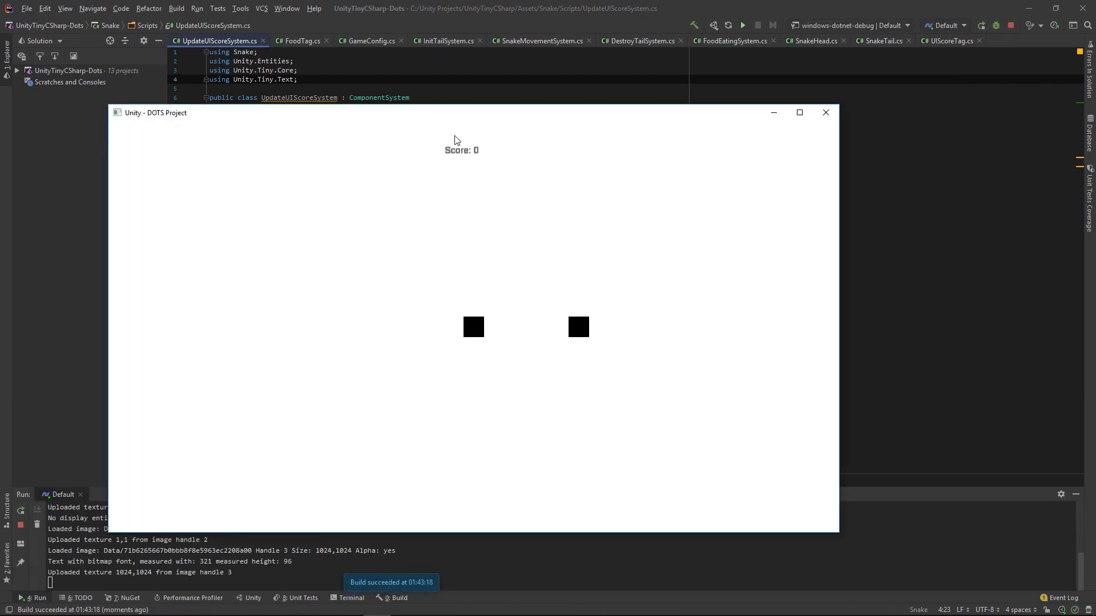
mouse_move(593, 294)
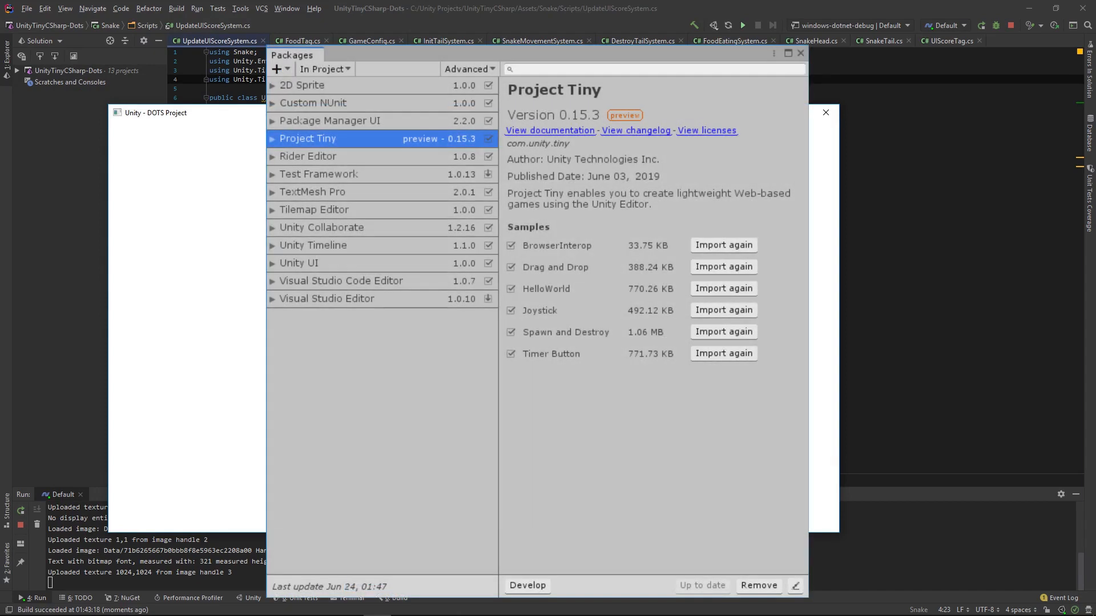
Open Project Tiny's Getting started documentation in the browser via View documentation
click(560, 130)
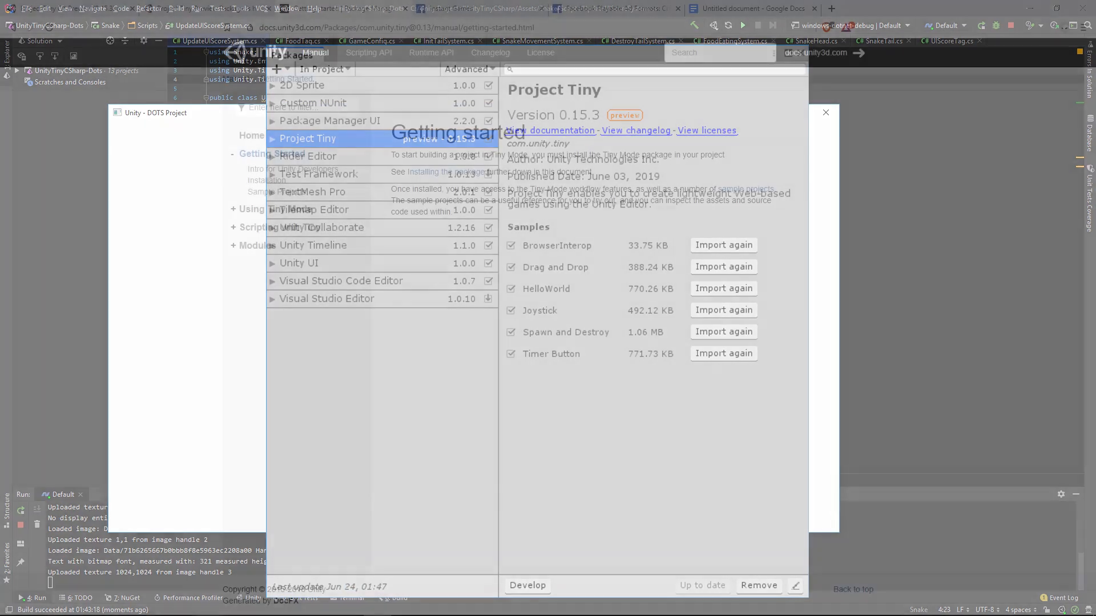